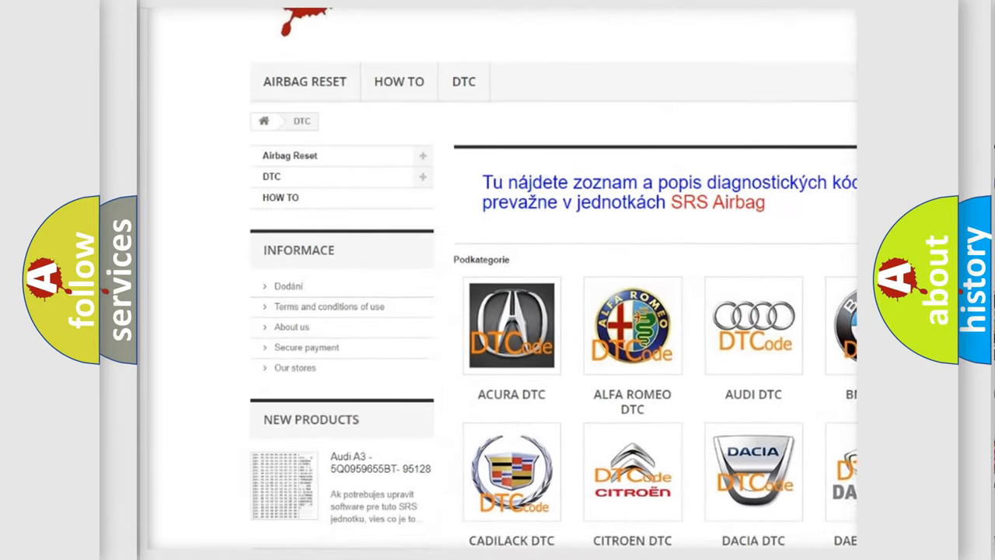
{"action": "scroll", "scroll_direction": "down", "scroll_amount": 3}
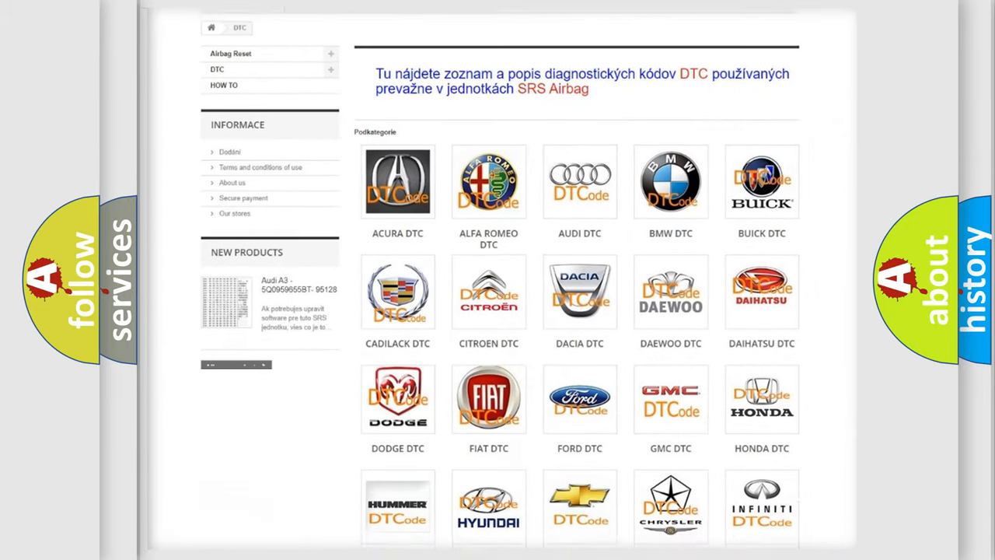
{"action": "scroll", "scroll_direction": "down", "scroll_amount": 3}
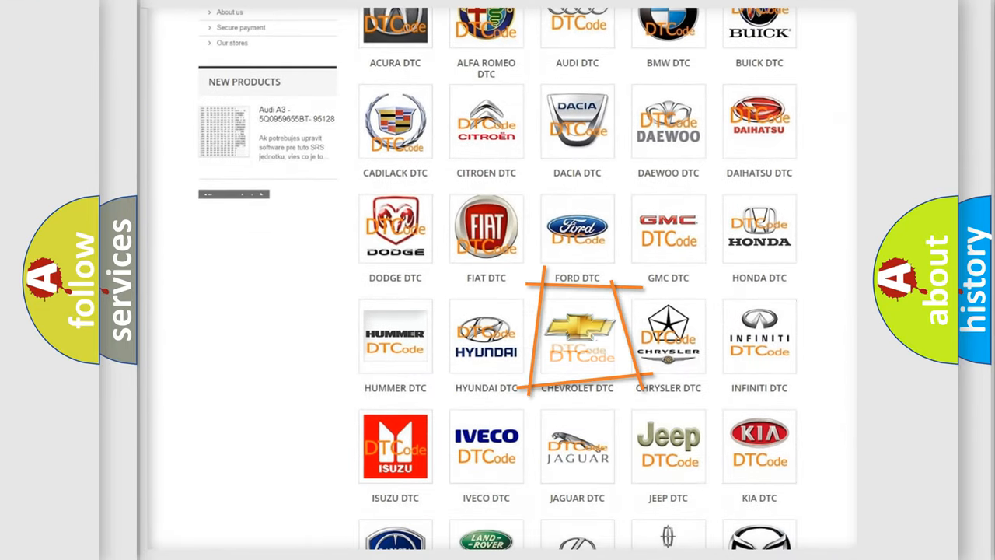